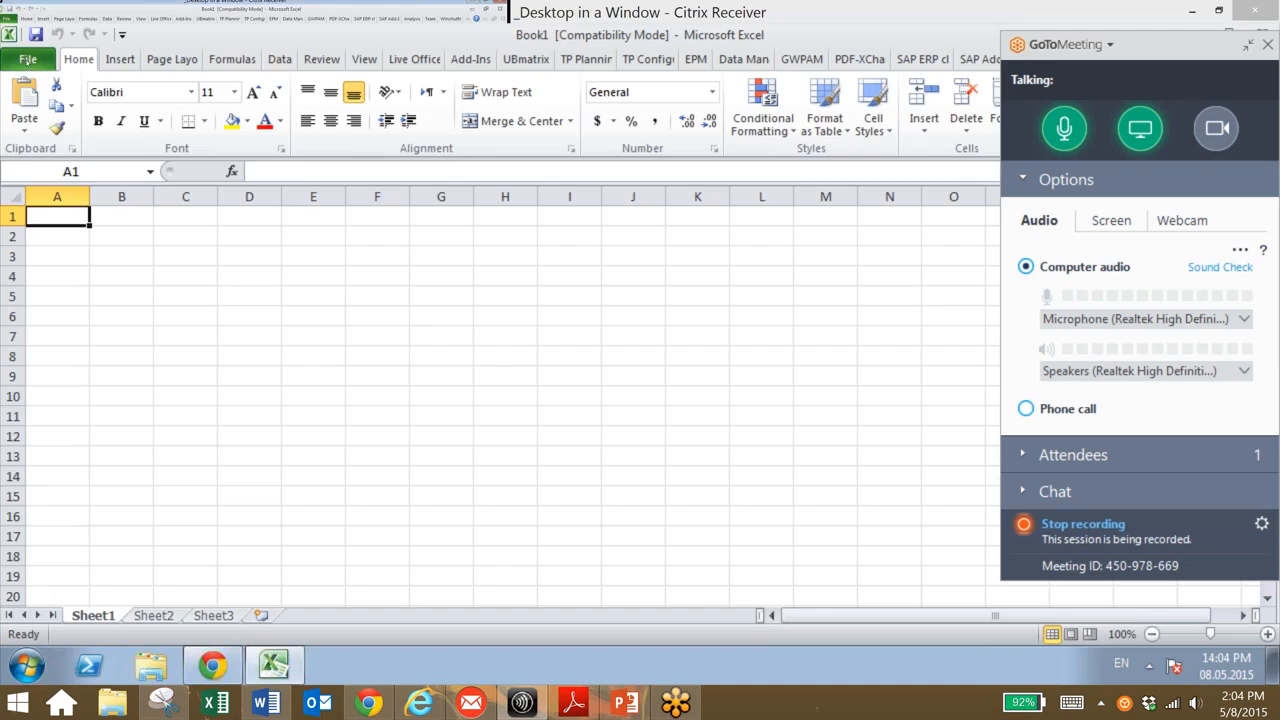
Open the HANA_Year_End_GL_Demo workbook and bring up the Analysis add-in commands
left_click(28, 60)
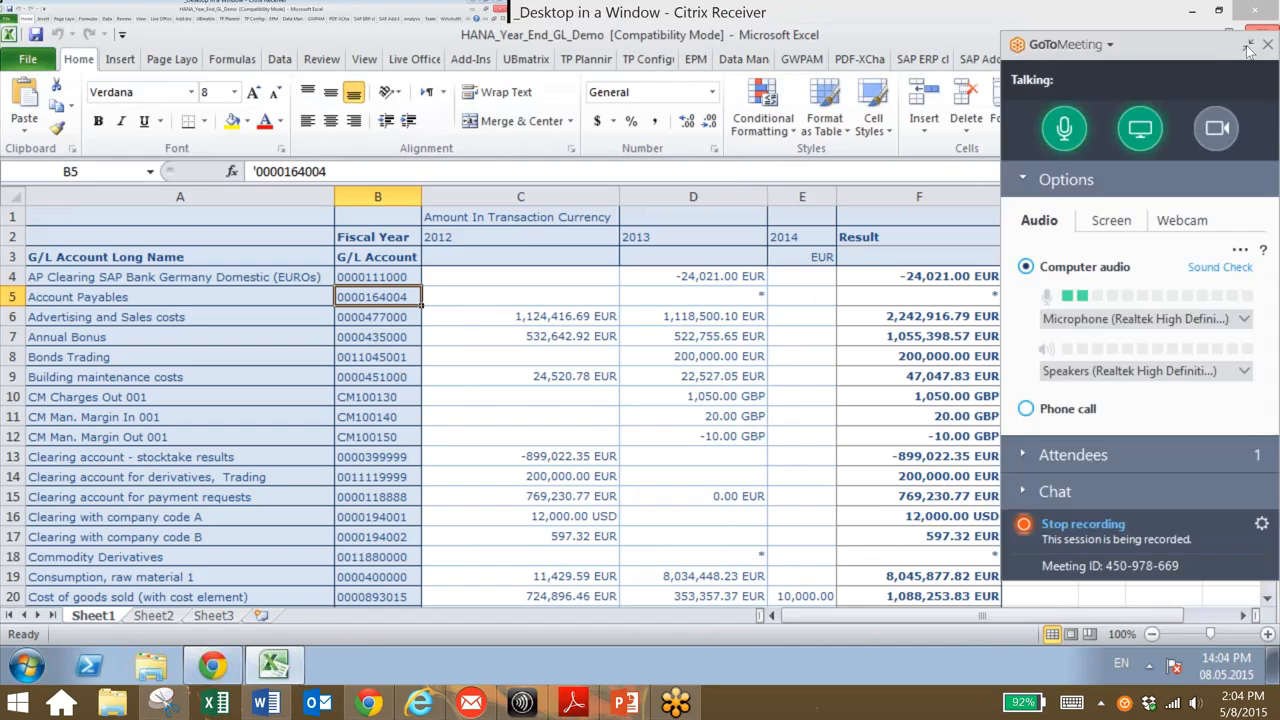
left_click(1248, 44)
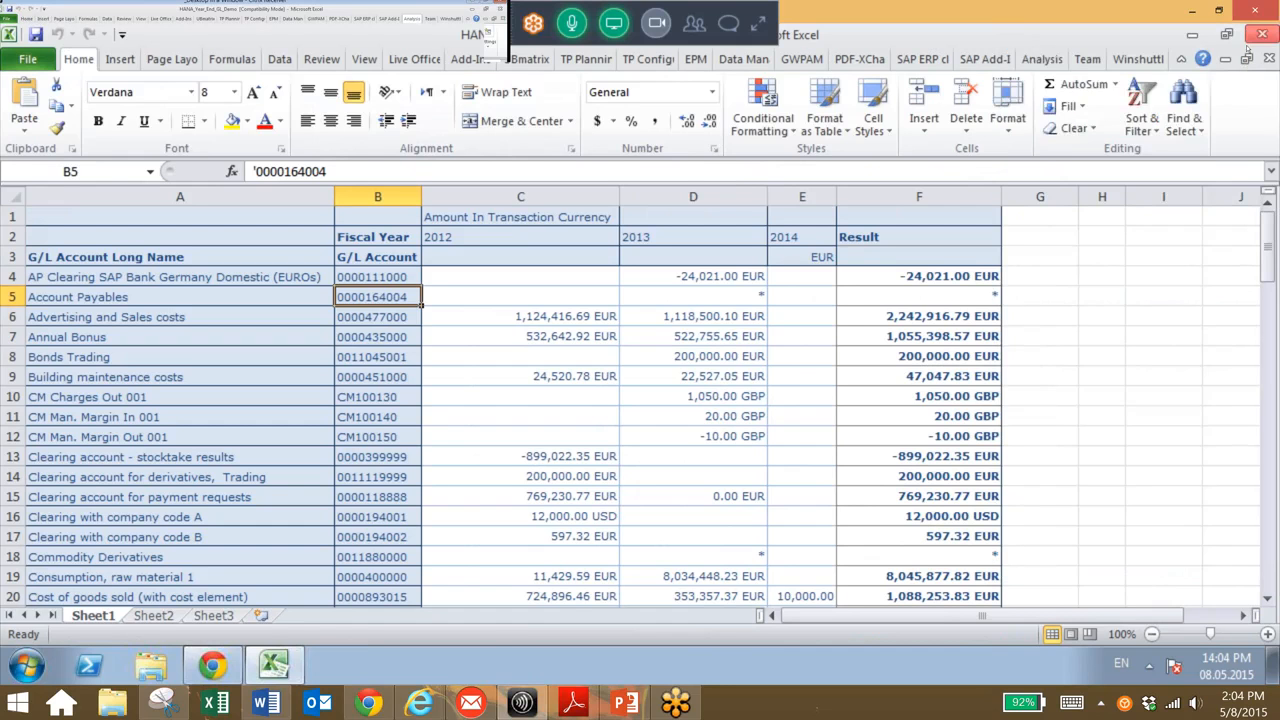
left_click(1042, 60)
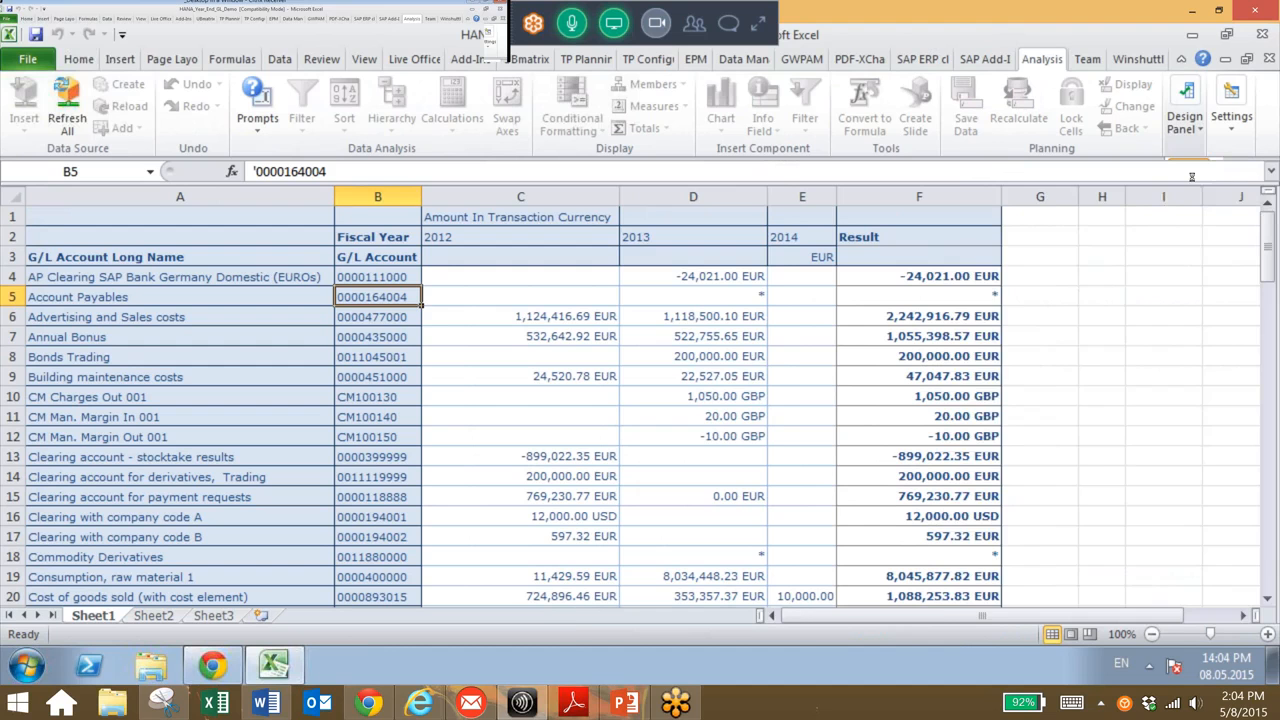
Show the Analysis design panel with the report's columns, rows and Company Code background filter
left_click(1184, 104)
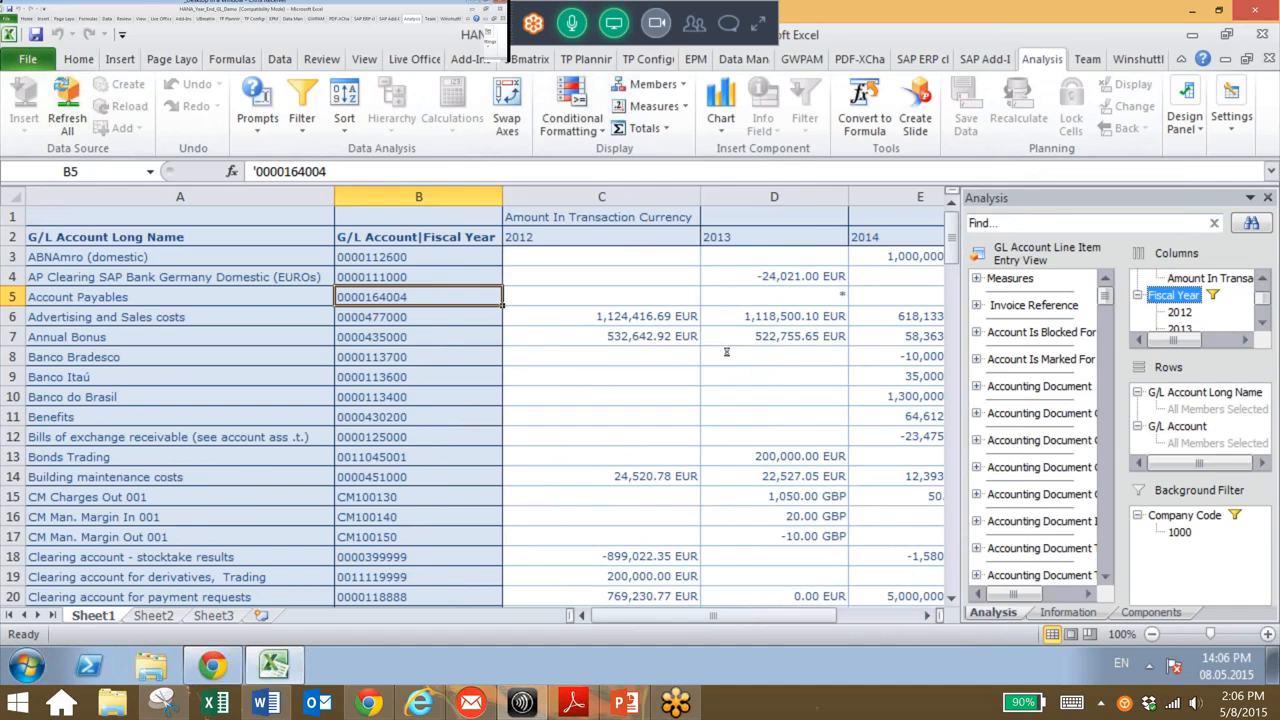
Filter Fiscal Year by member to 2015 only, excluding 2012–2014
left_click(1212, 296)
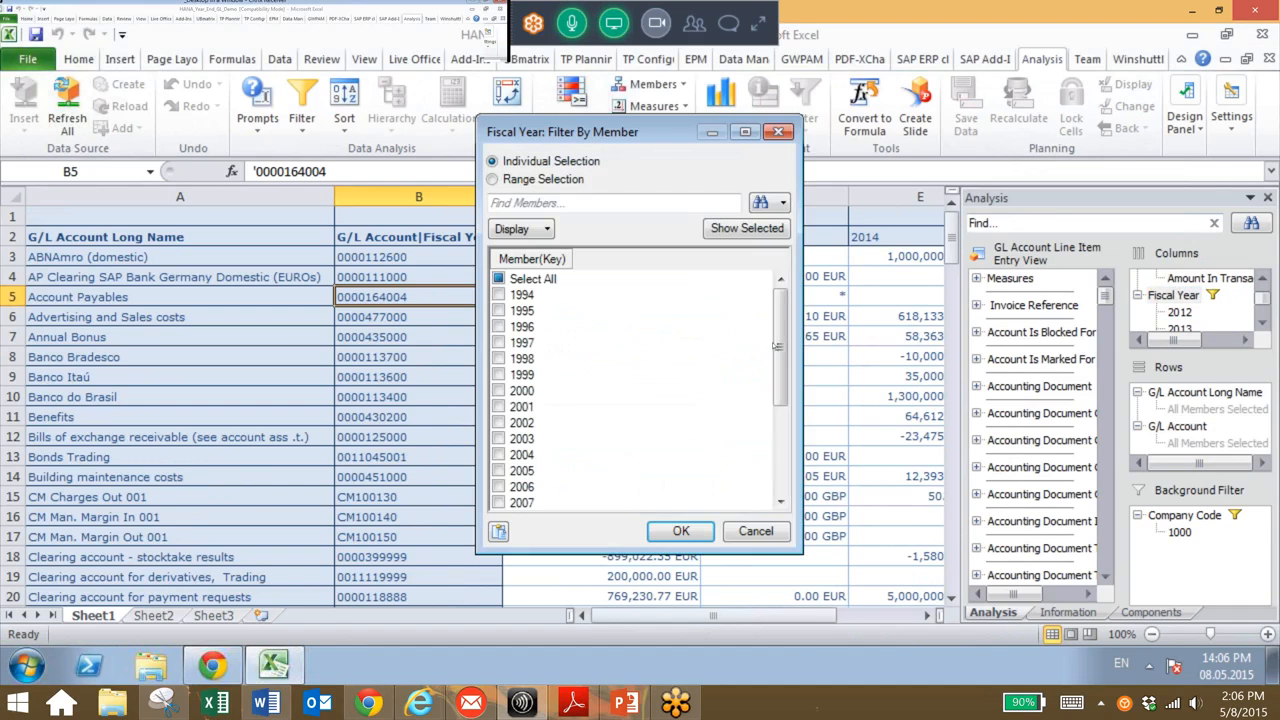
scroll("down", 3)
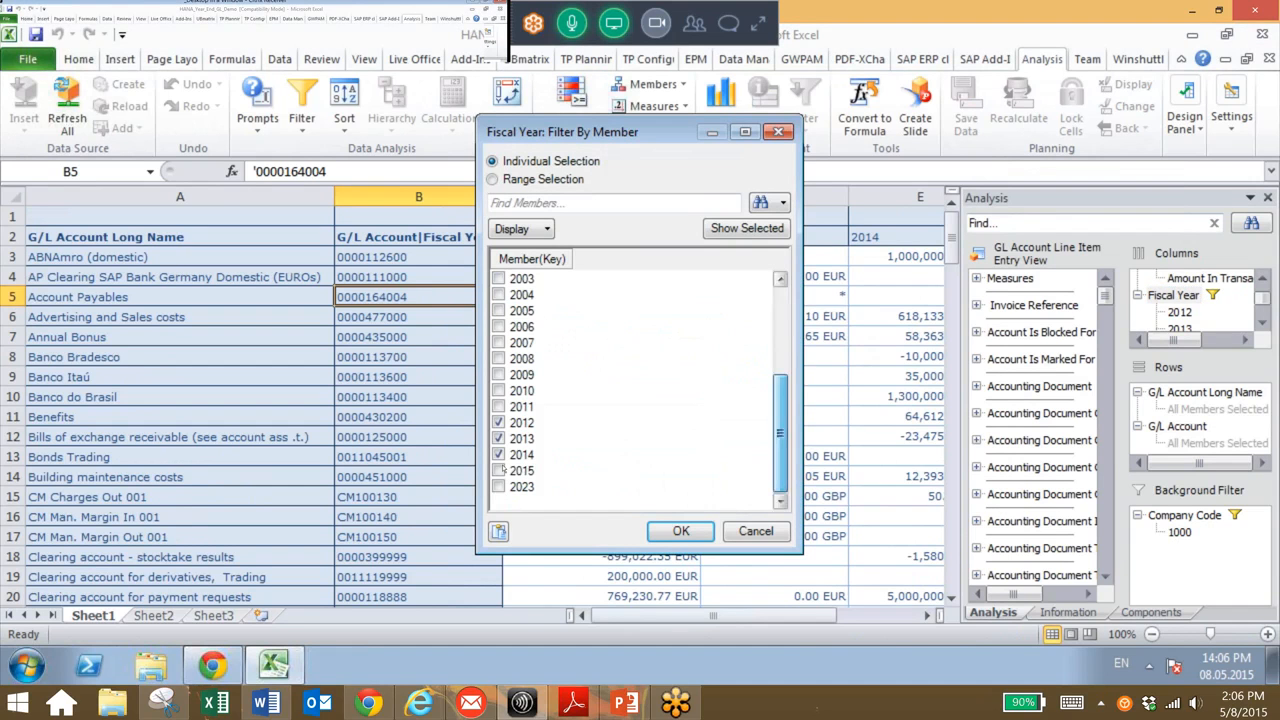
left_click(500, 470)
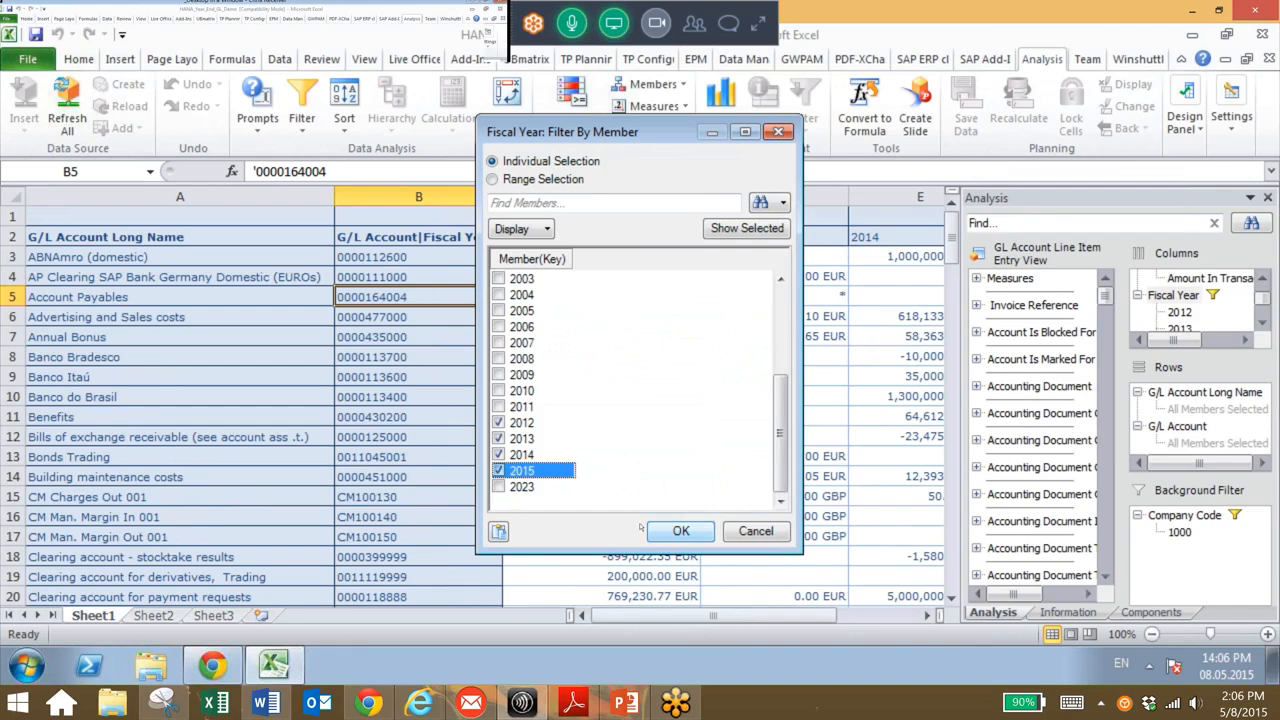
left_click(520, 422)
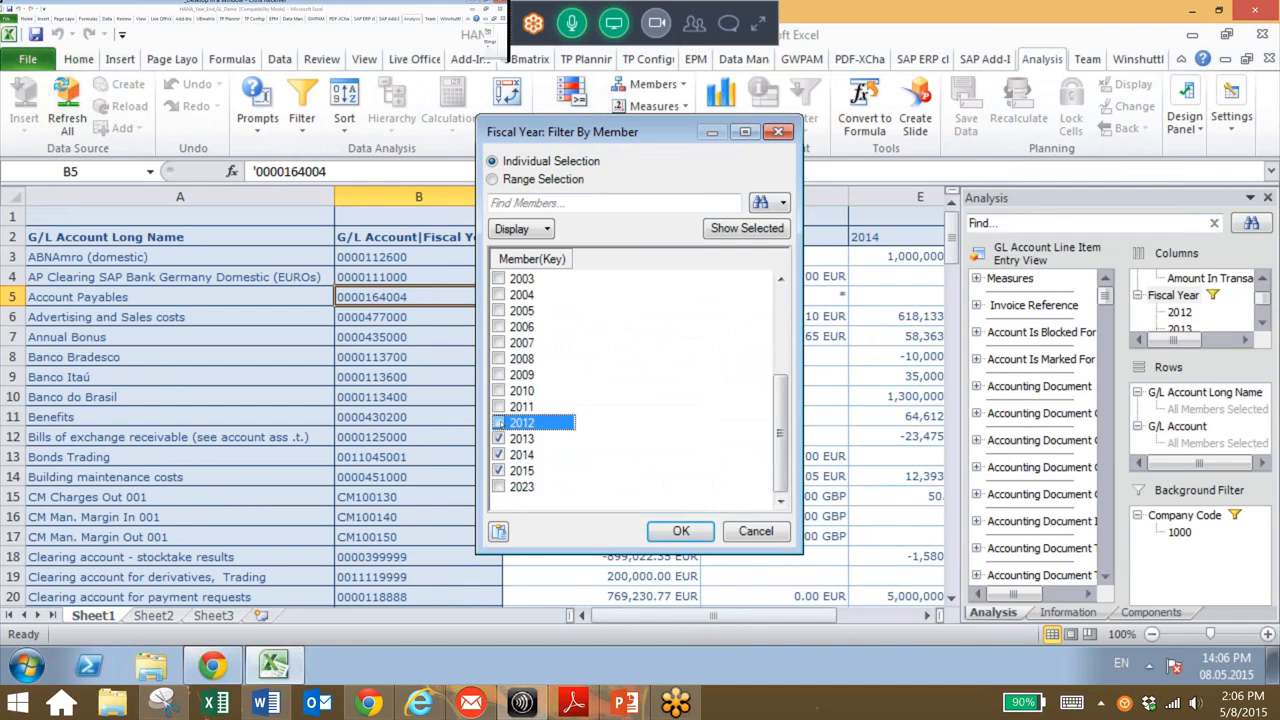
left_click(520, 438)
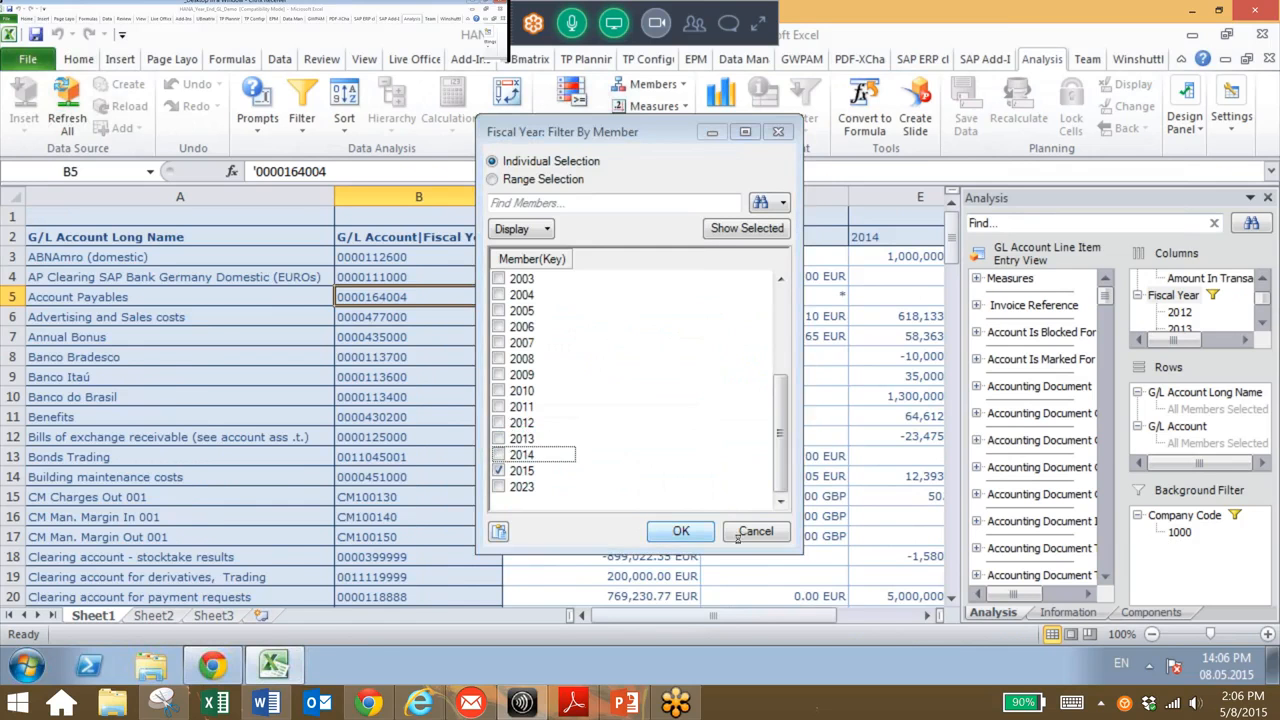
left_click(680, 532)
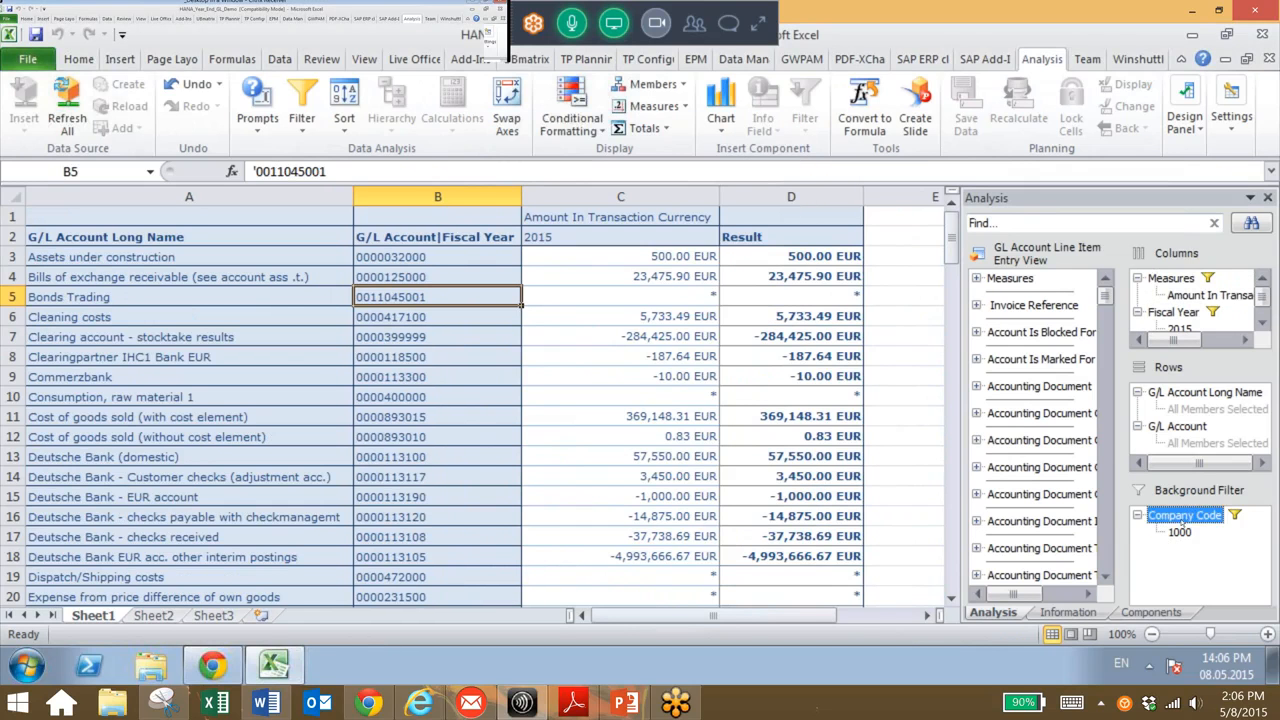
Filter the Company Code background filter by member to 2000 instead of 1000
right_click(1184, 514)
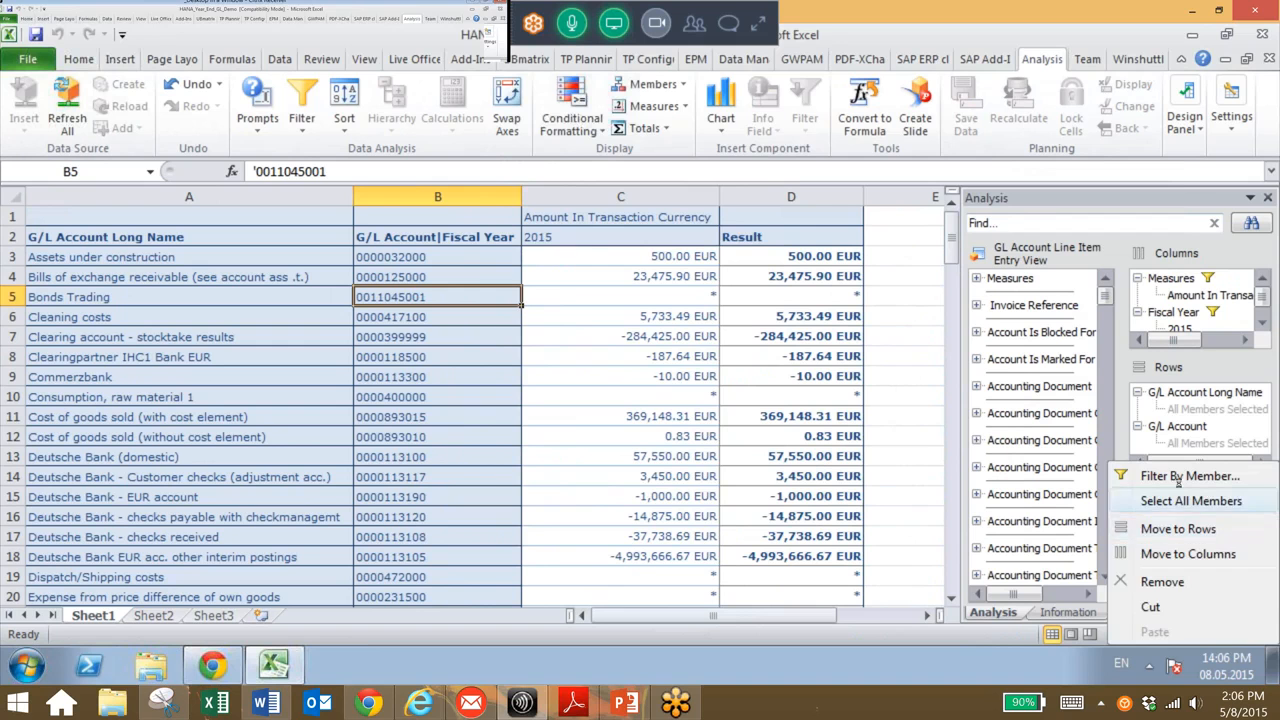
left_click(1190, 476)
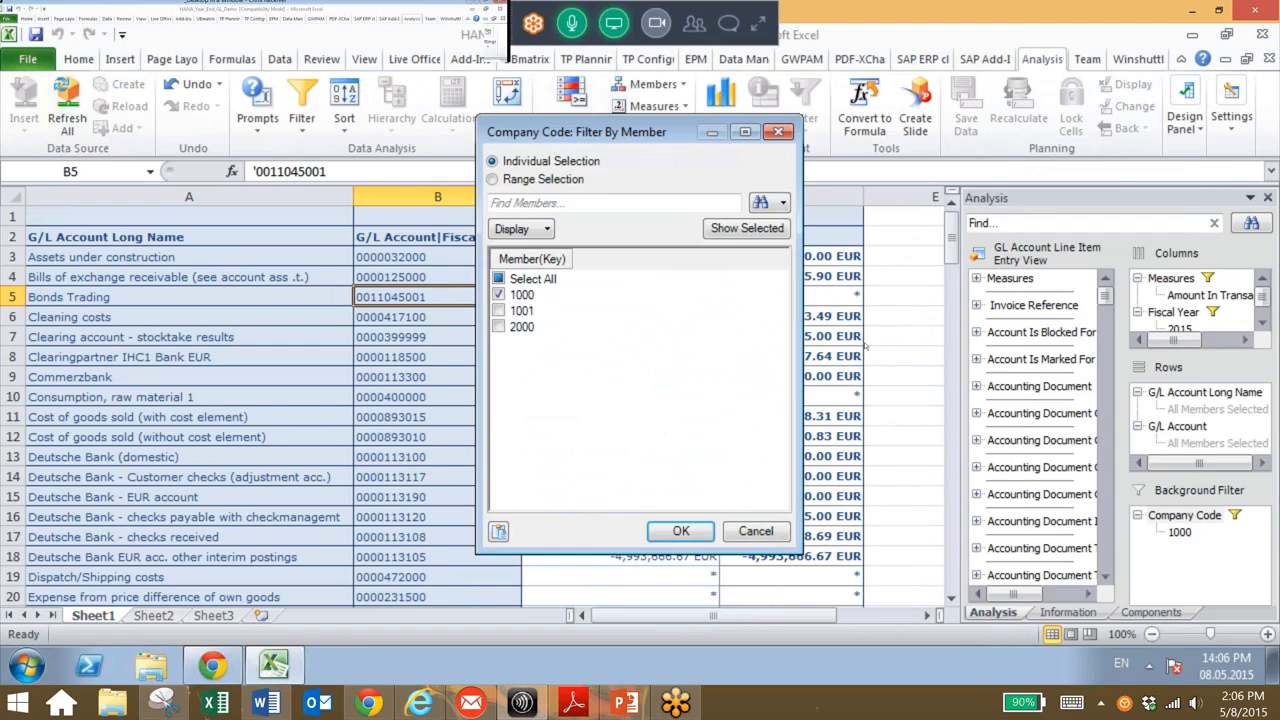
left_click(520, 294)
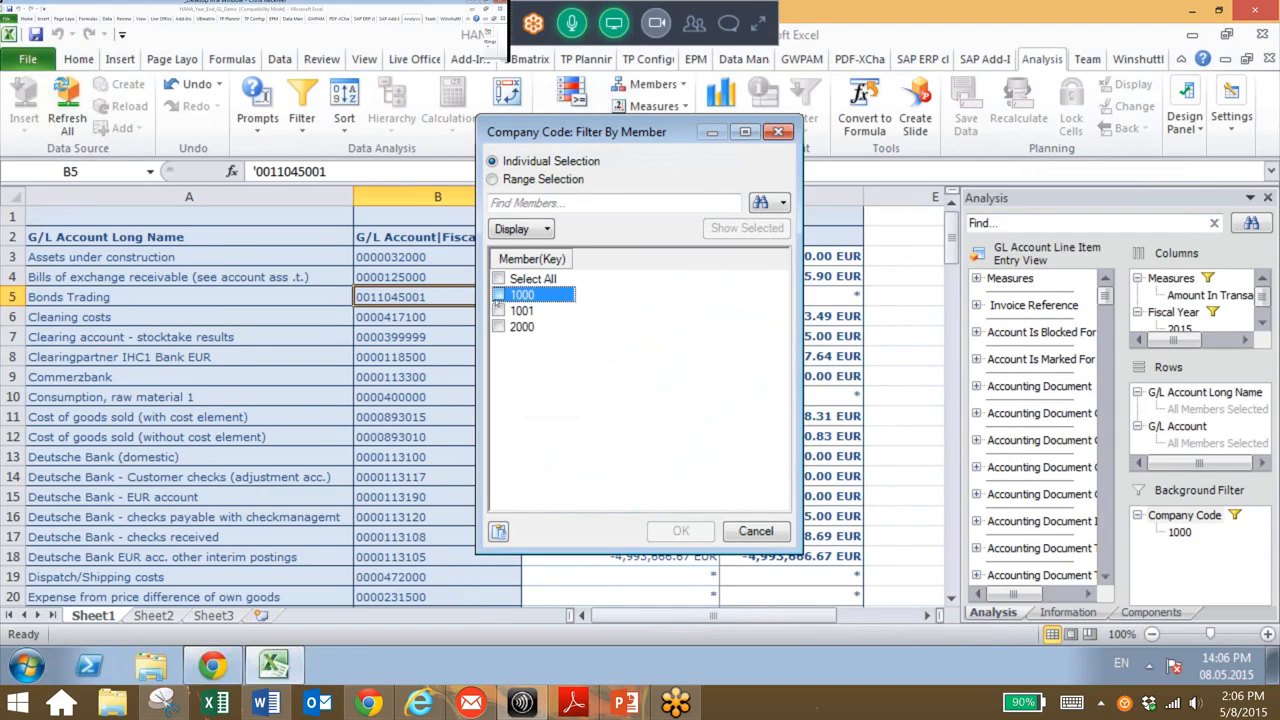
left_click(500, 328)
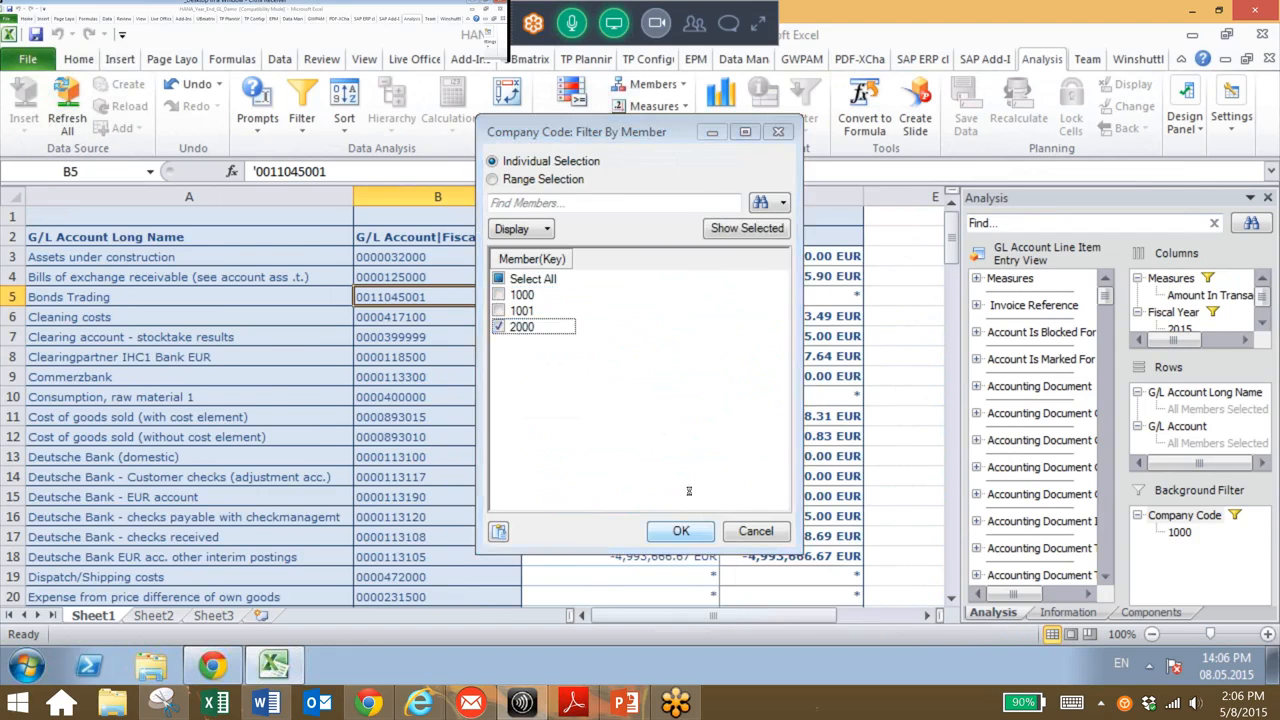
left_click(680, 532)
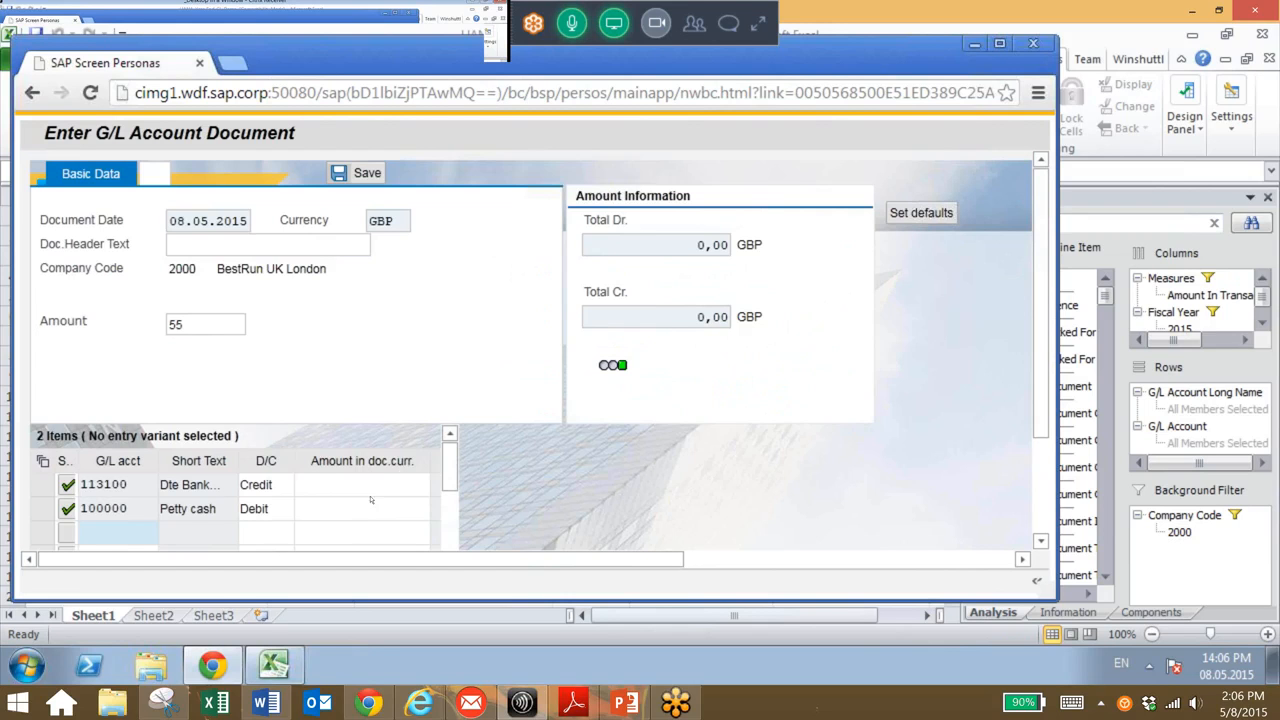
Enter 55 on the 113100 credit and 100000 debit lines and save the G/L document
left_click(362, 484)
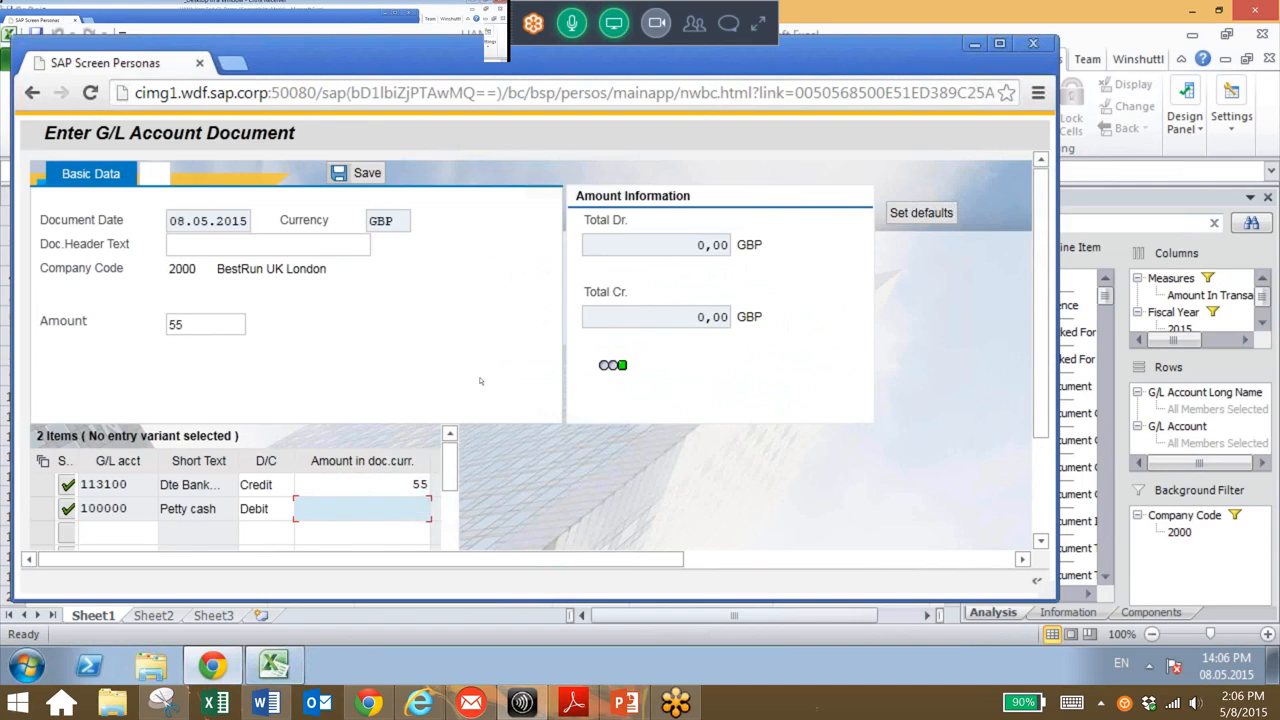
type("55")
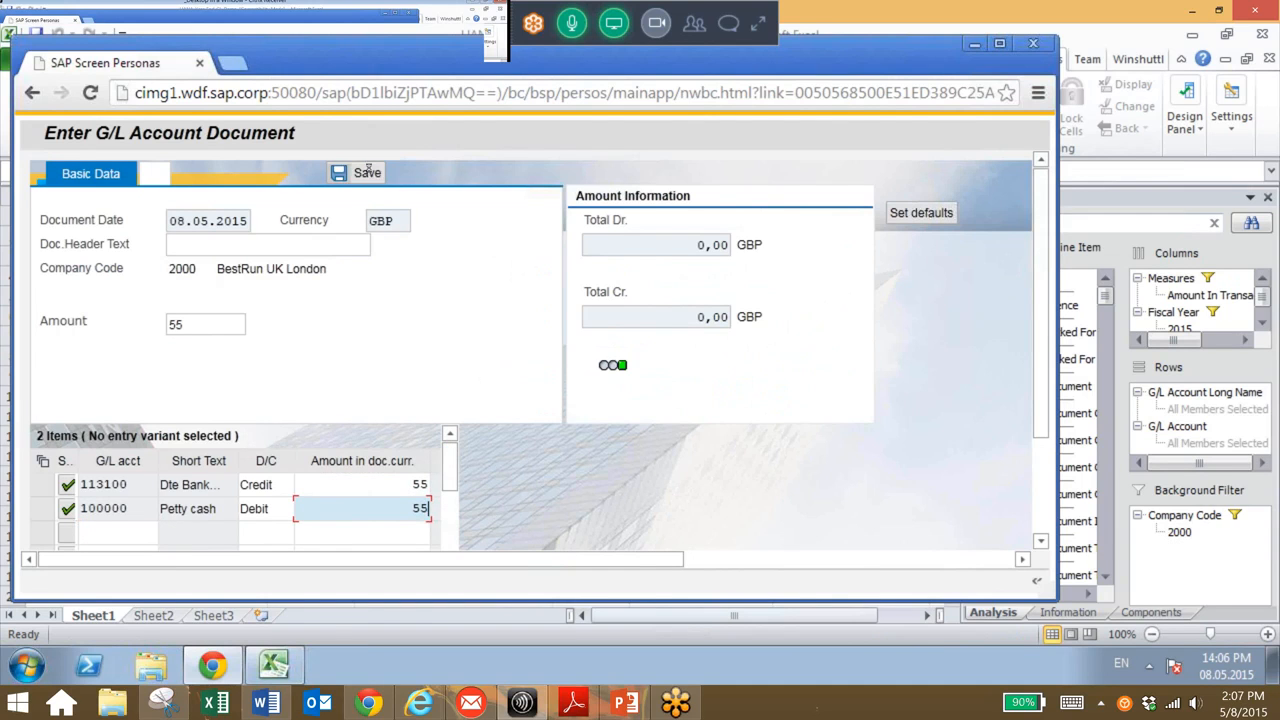
left_click(368, 172)
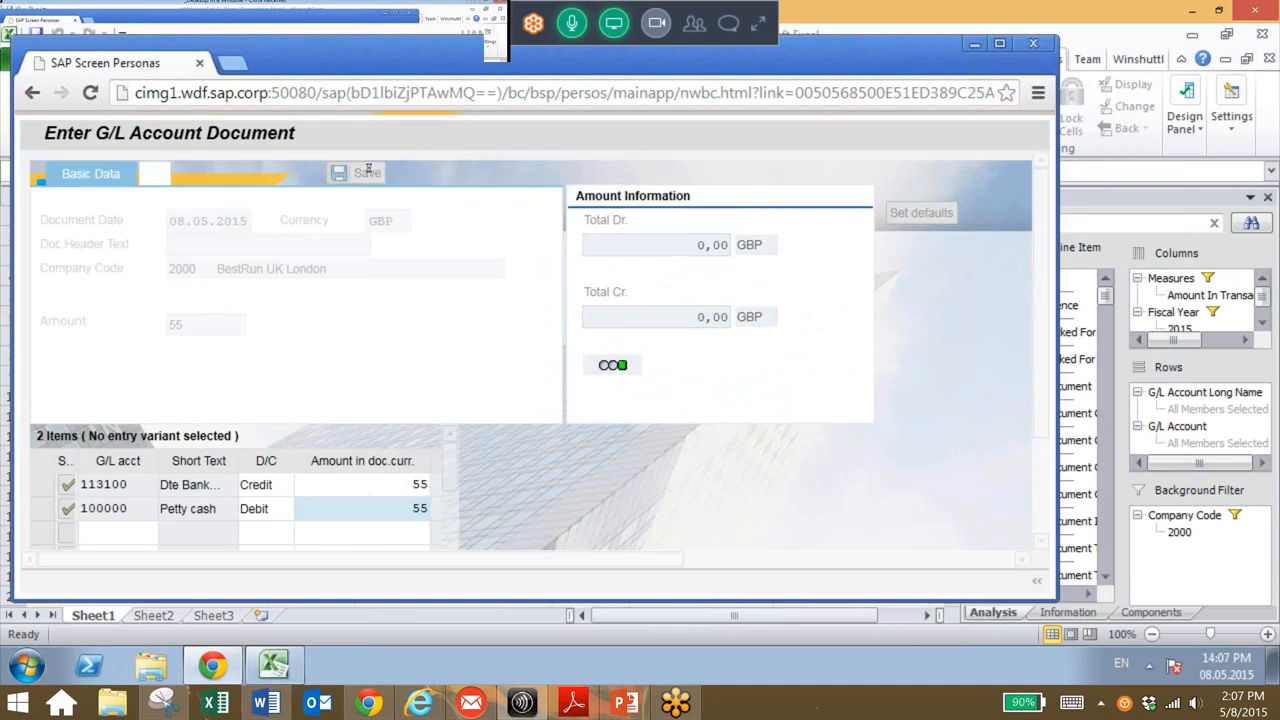
left_click(368, 172)
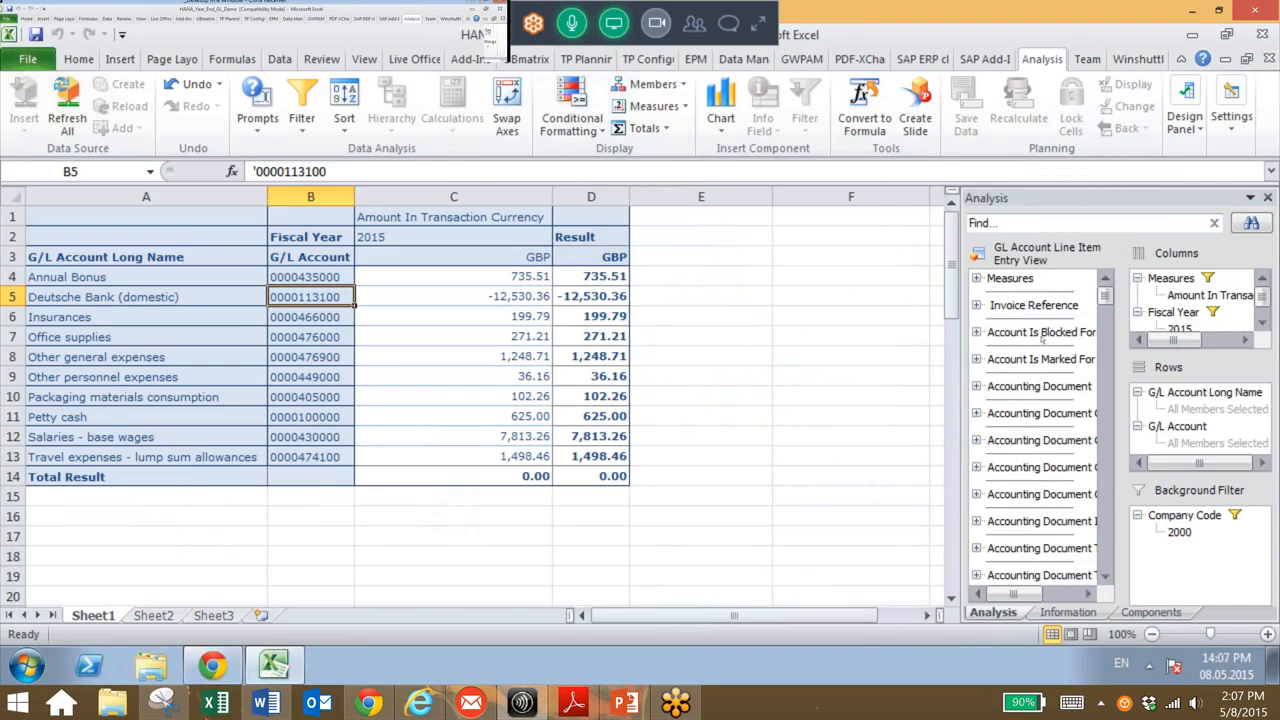
Add Accounting Document to the report rows as a breakdown under each G/L account
right_click(1040, 384)
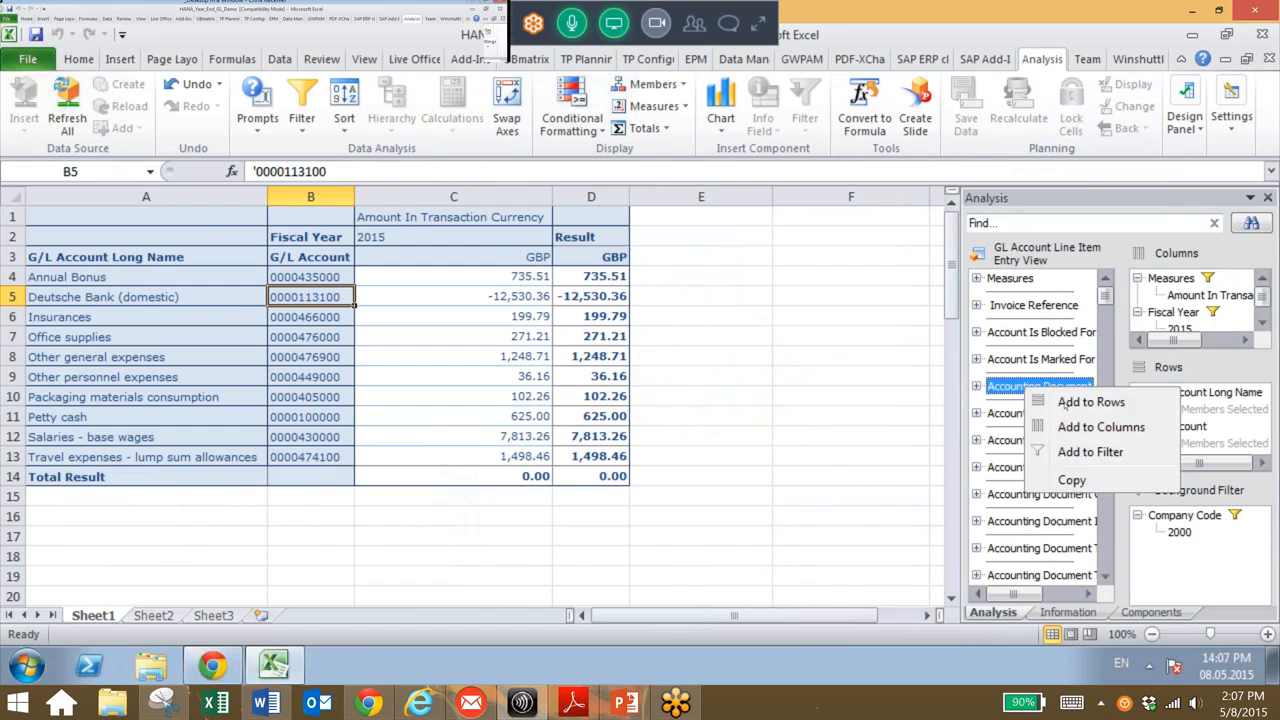
left_click(1092, 400)
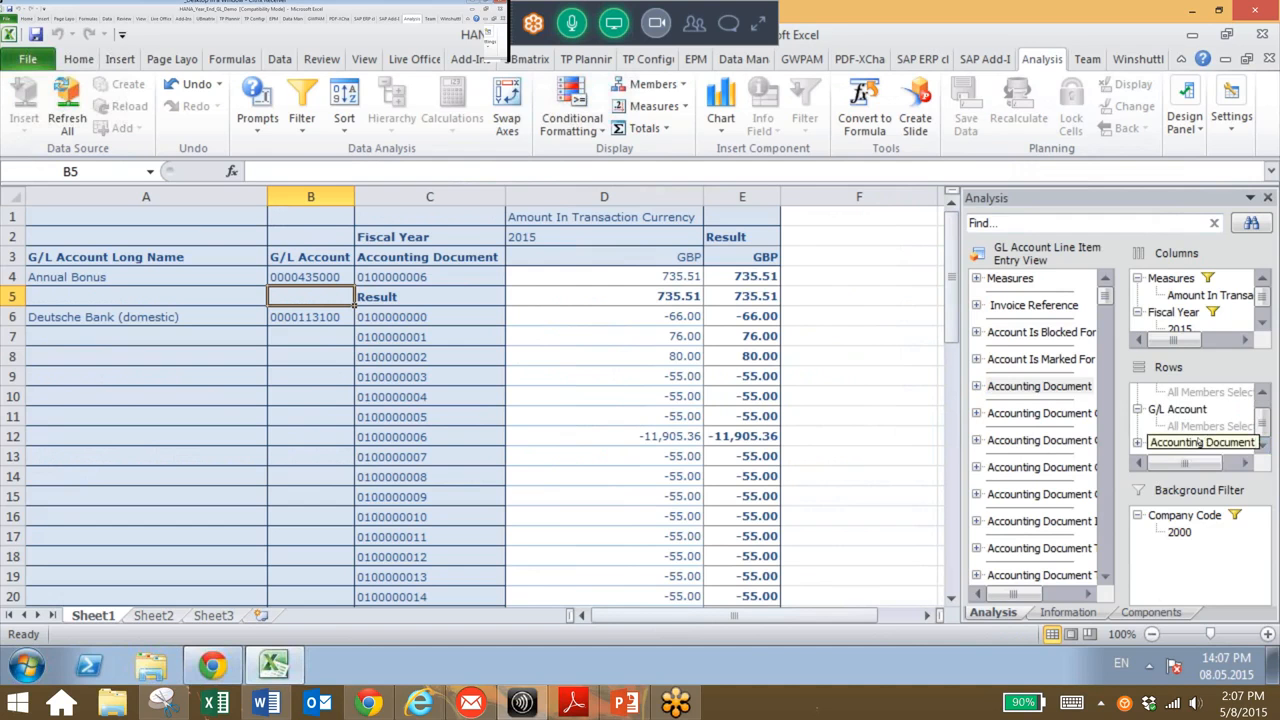
right_click(1200, 442)
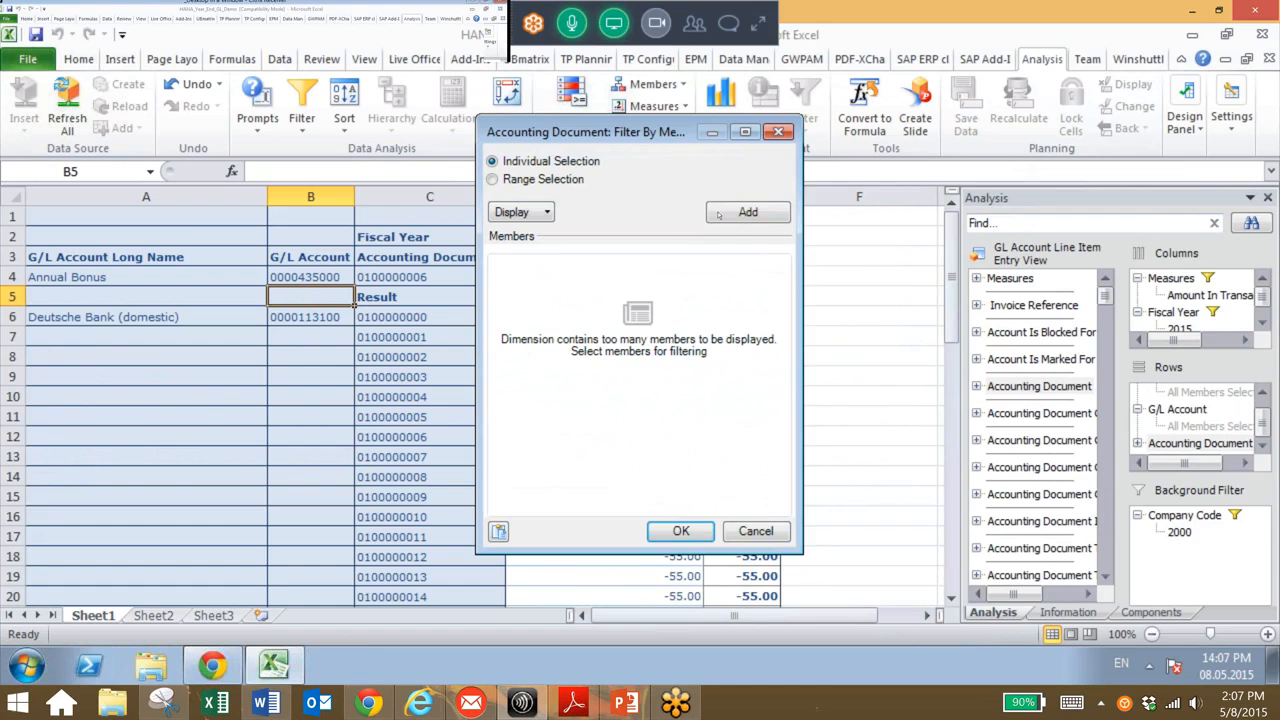
left_click(748, 212)
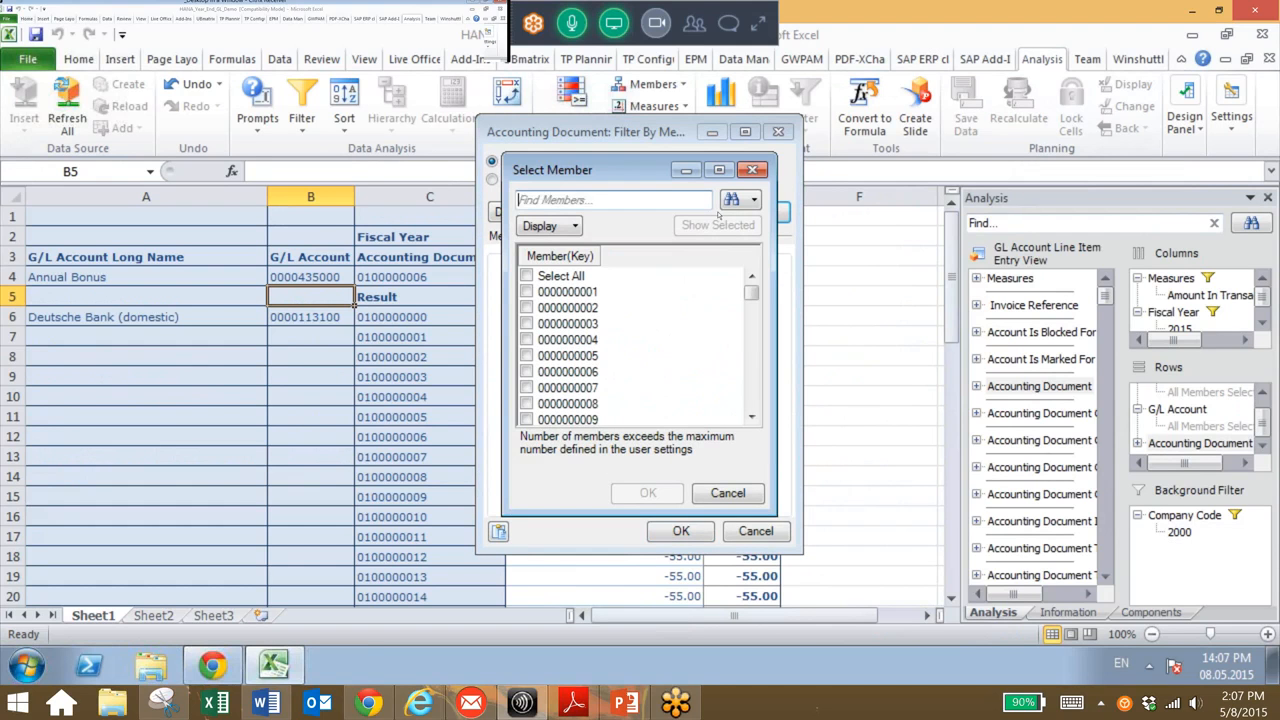
type("100000017")
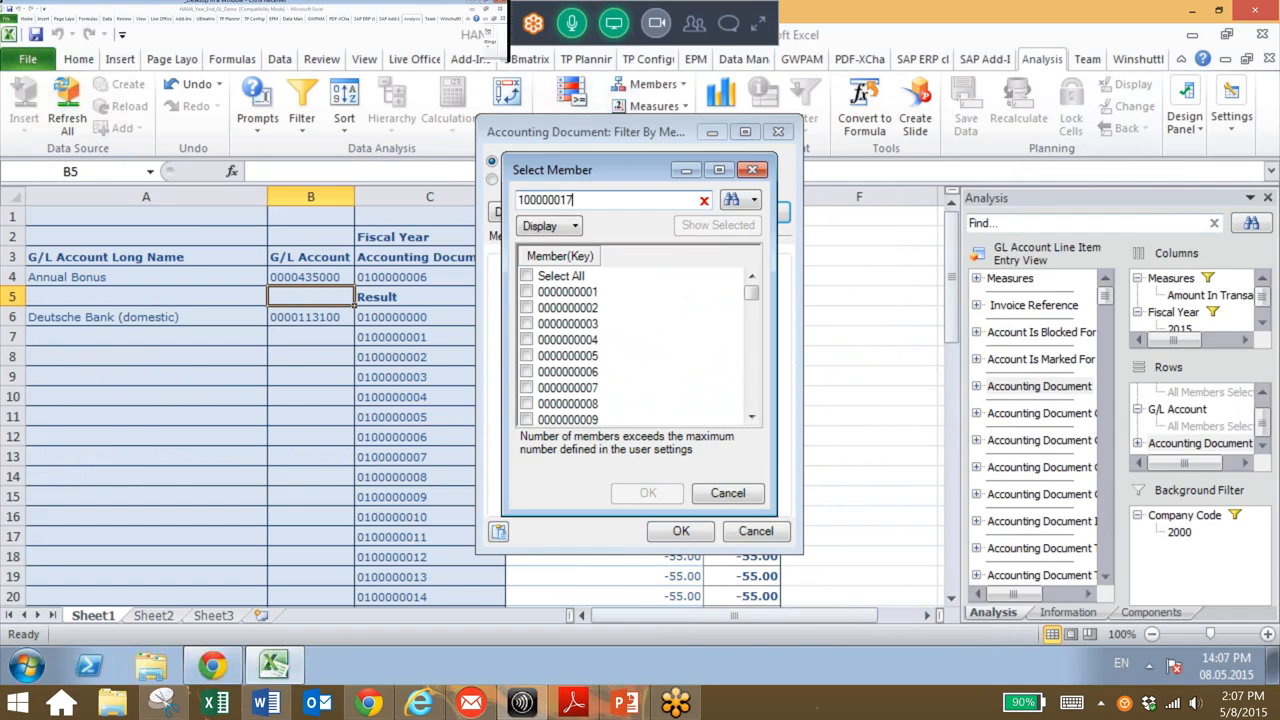
left_click(732, 200)
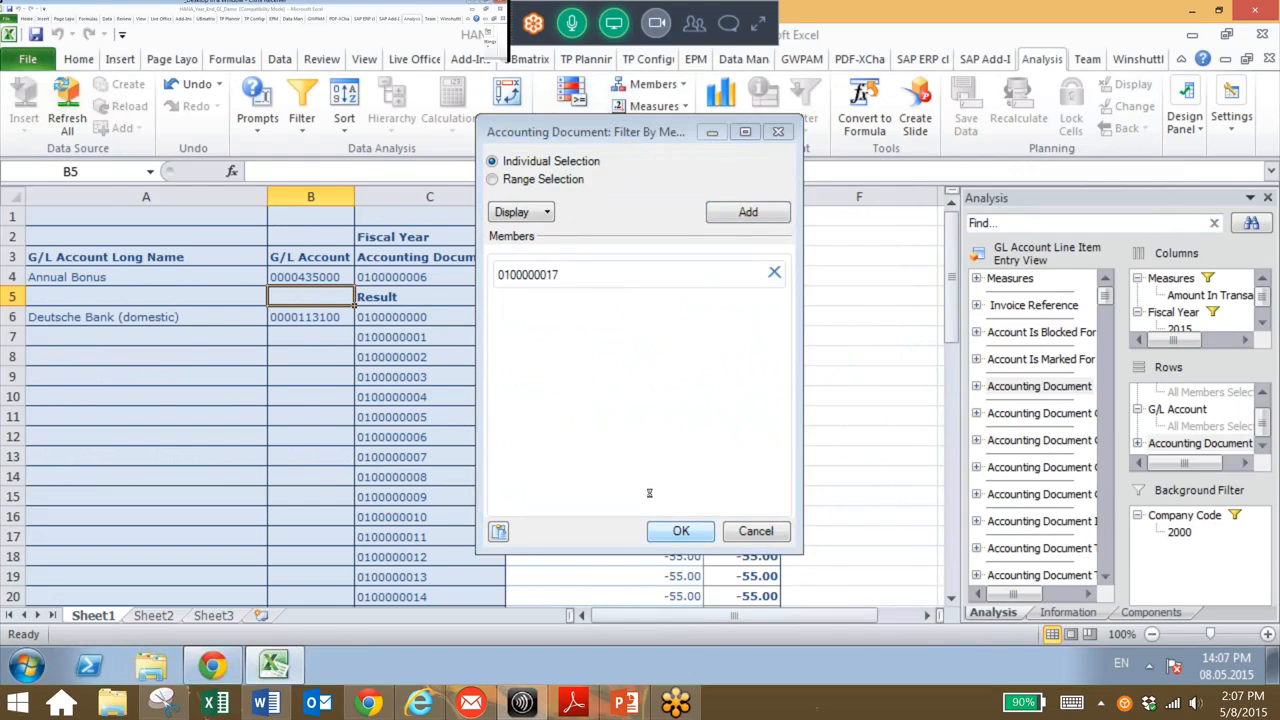
left_click(680, 532)
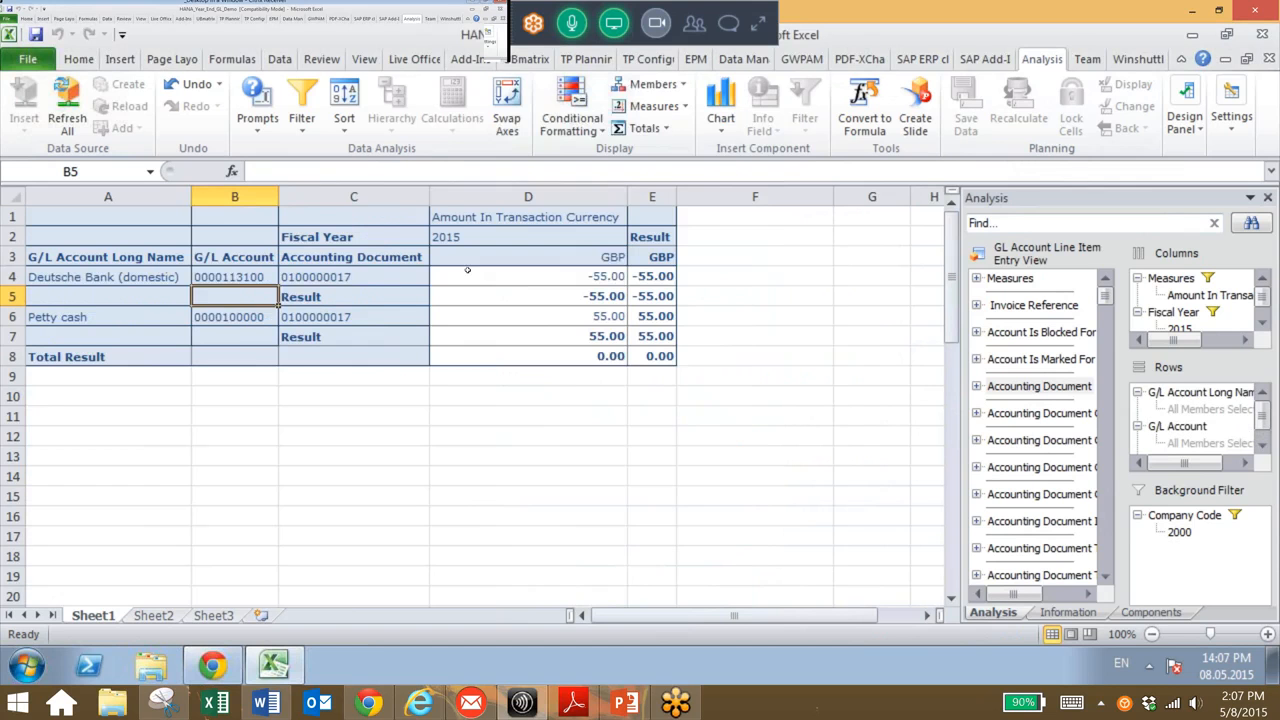
left_click(528, 276)
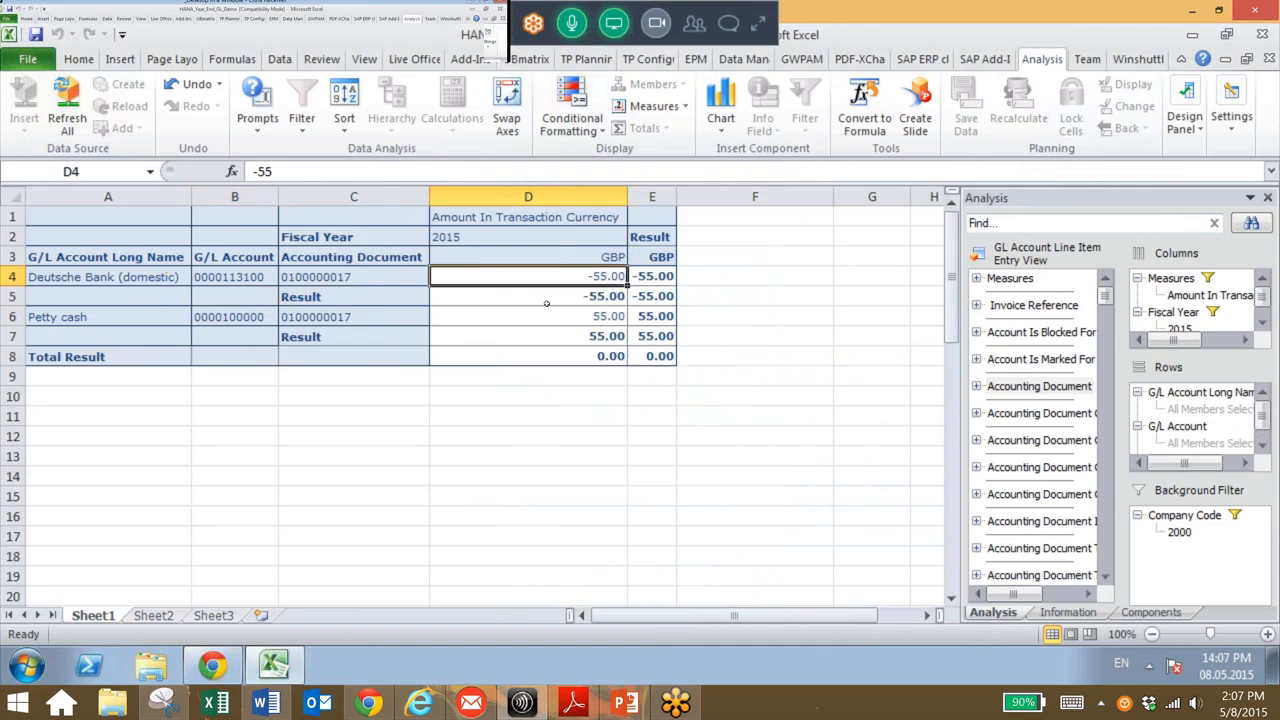